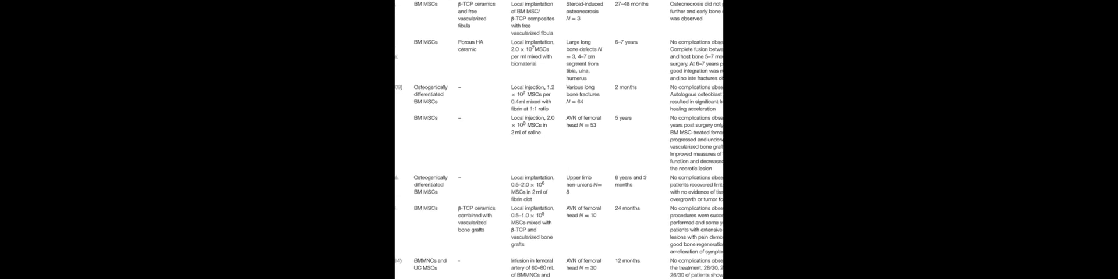
{"action": "scroll", "scroll_direction": "down", "scroll_amount": 3}
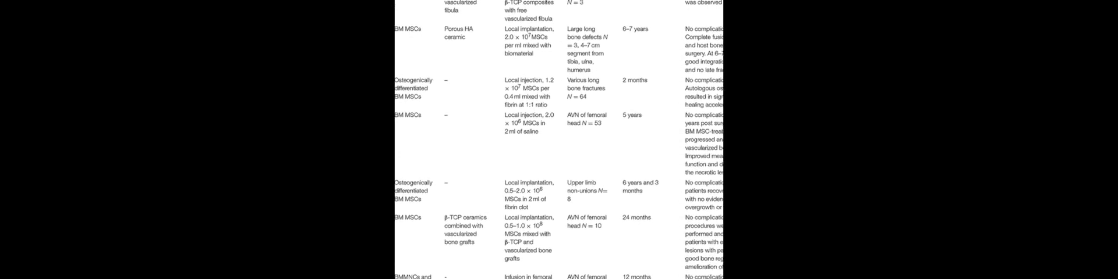
{"action": "scroll", "scroll_direction": "down", "scroll_amount": 3}
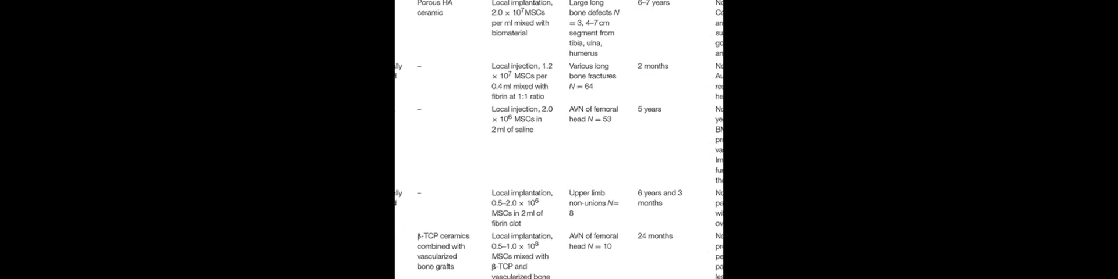
{"action": "scroll", "scroll_direction": "down", "scroll_amount": 3}
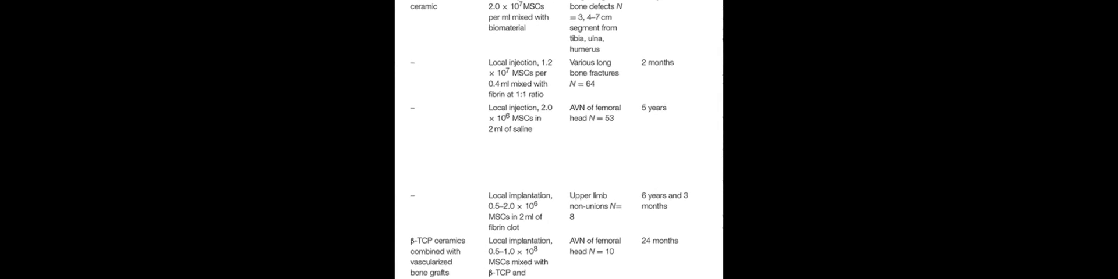
{"action": "scroll", "scroll_direction": "down", "scroll_amount": 3}
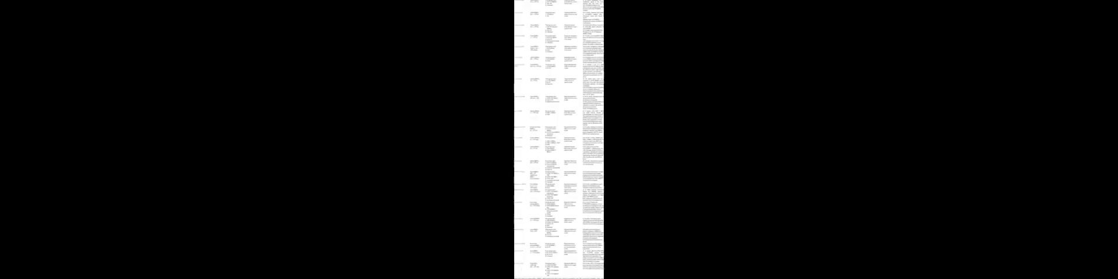
{"action": "scroll", "scroll_direction": "down", "scroll_amount": 3}
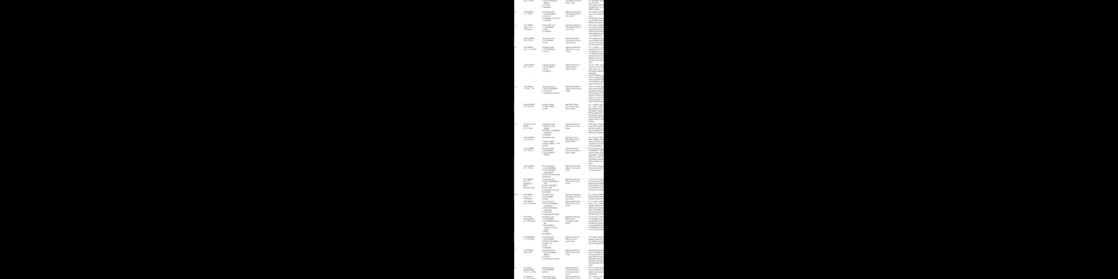
{"action": "scroll", "scroll_direction": "down", "scroll_amount": 3}
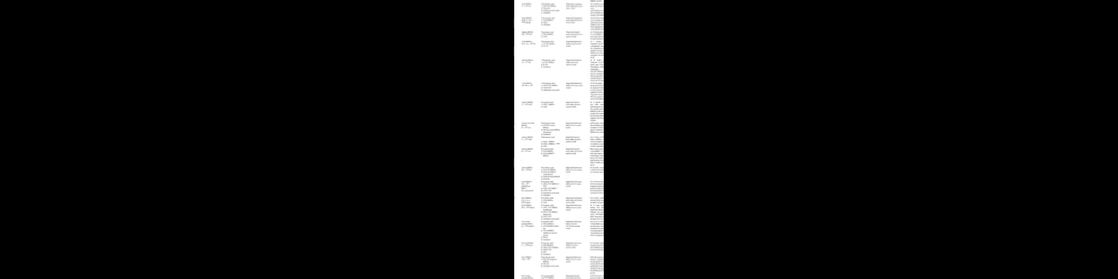
{"action": "scroll", "scroll_direction": "down", "scroll_amount": 3}
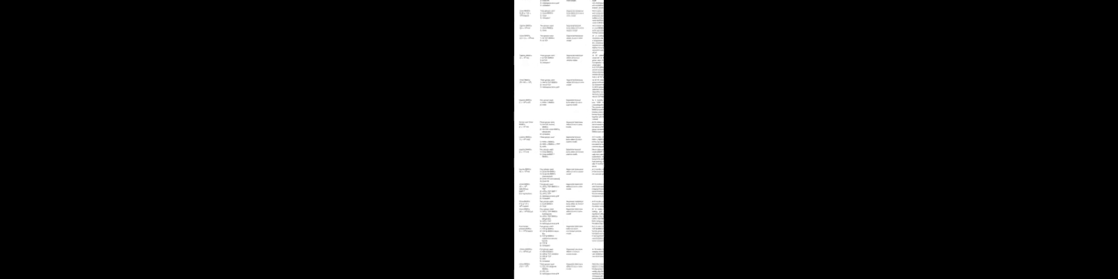
{"action": "scroll", "scroll_direction": "down", "scroll_amount": 3}
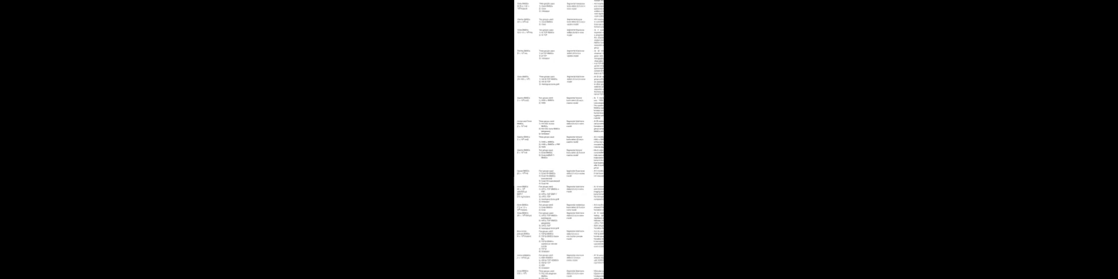
{"action": "scroll", "scroll_direction": "down", "scroll_amount": 3}
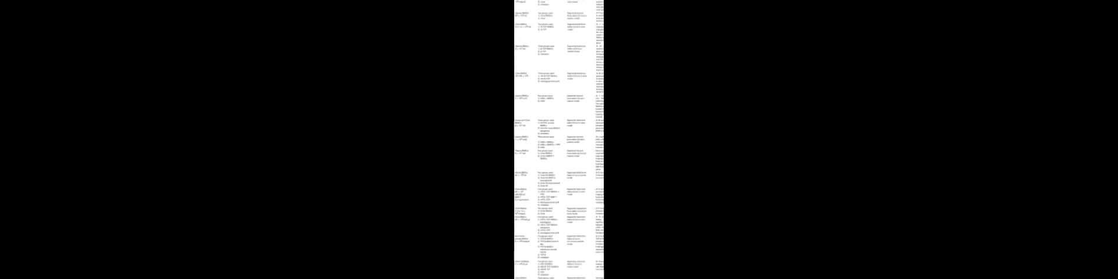
{"action": "scroll", "scroll_direction": "up", "scroll_amount": 3}
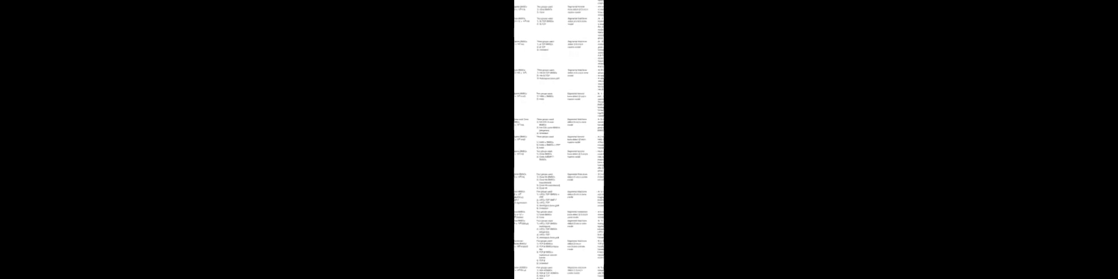